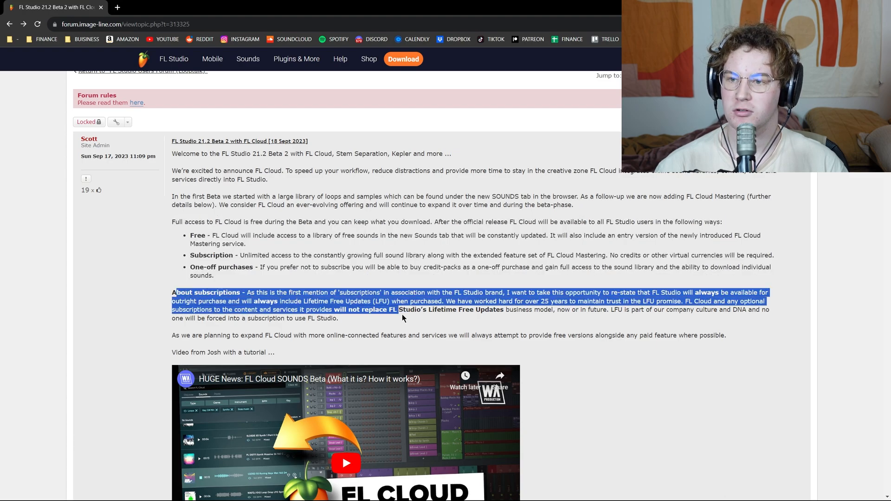
Scroll the FL Studio 21.2 Beta 2 forum post down to the Key New Features list
scroll(down, 3)
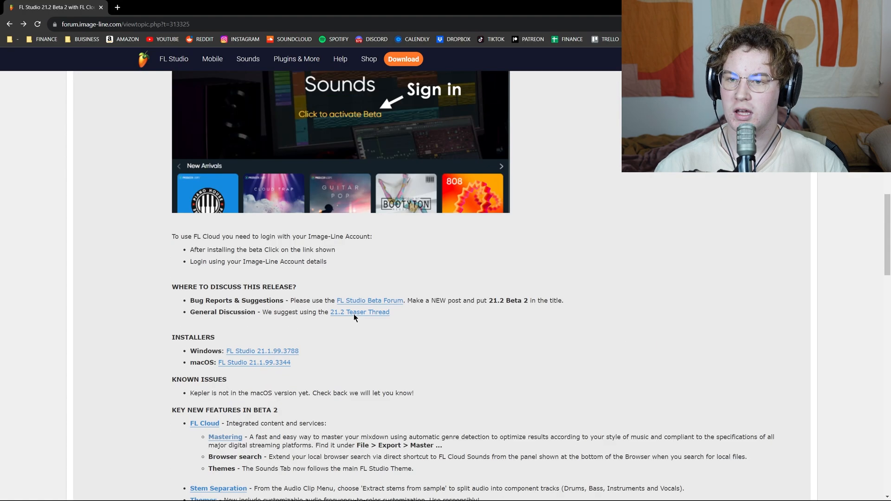
scroll(down, 3)
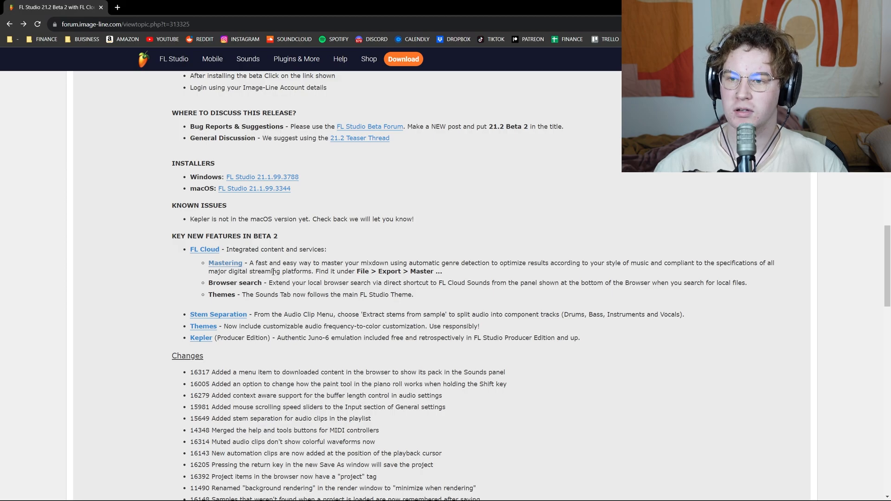
mouse_move(463, 262)
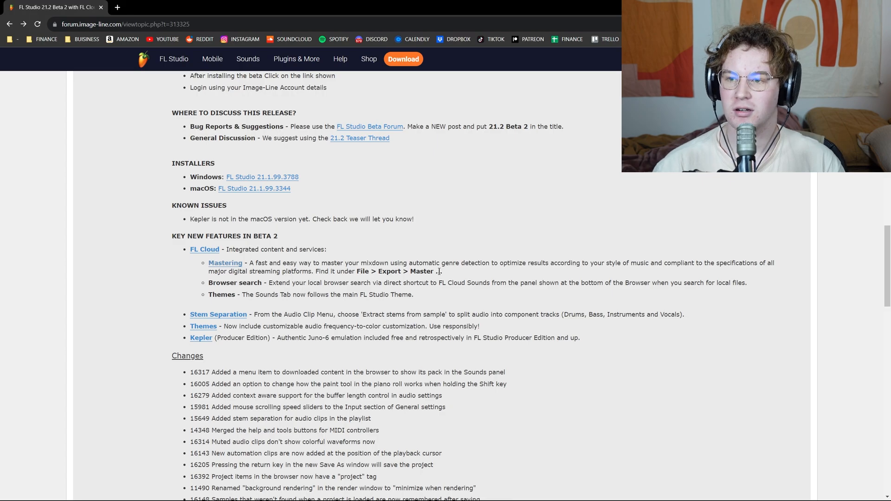
mouse_move(443, 273)
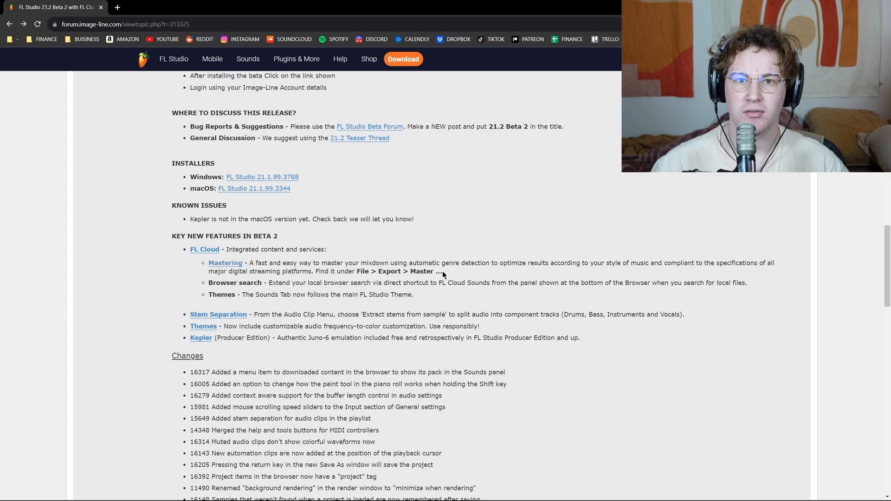
drag(208, 282, 280, 283)
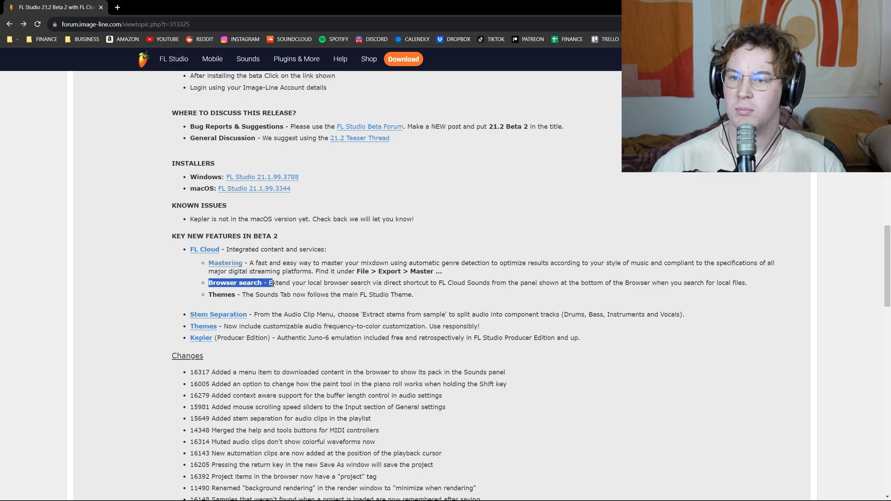
drag(273, 282, 345, 283)
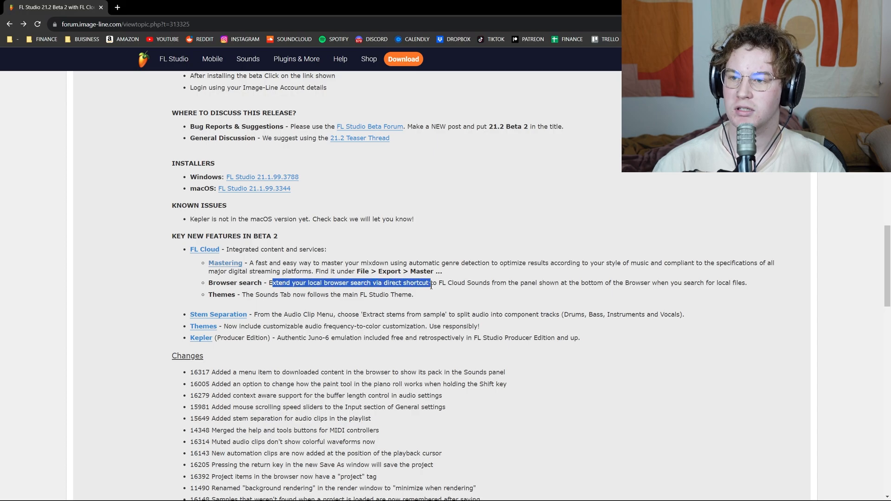
drag(431, 283, 600, 283)
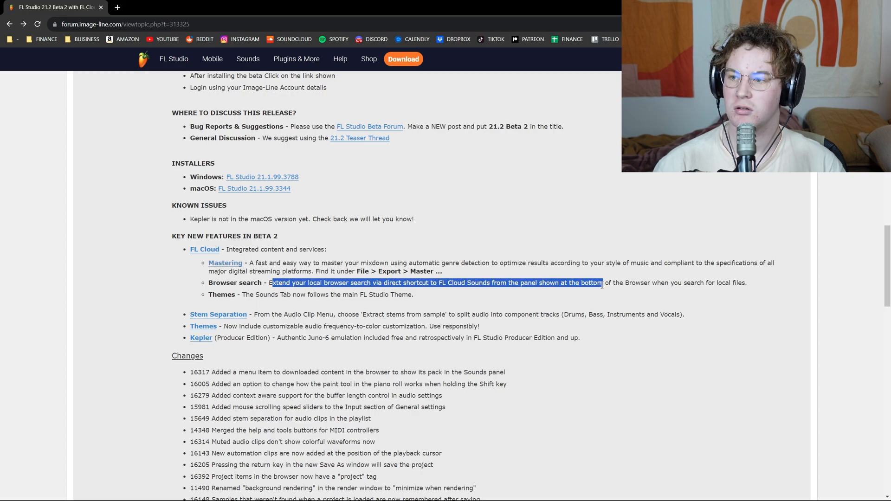
drag(600, 282, 745, 283)
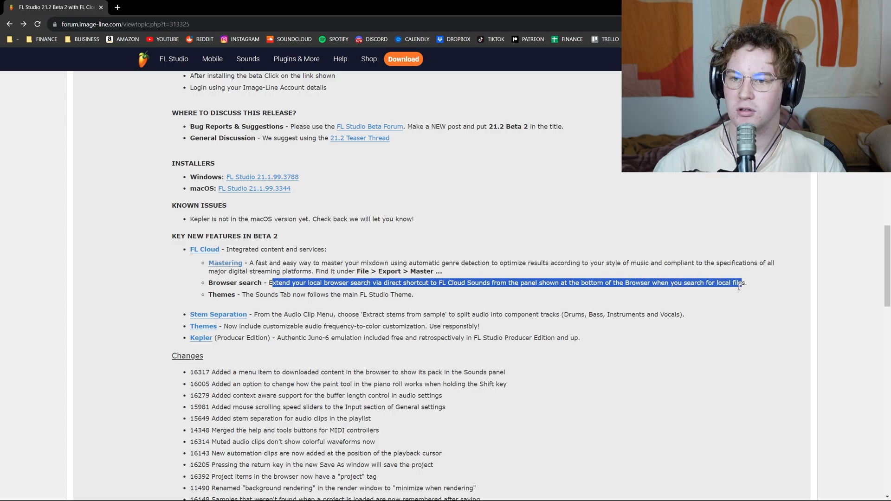
click(451, 307)
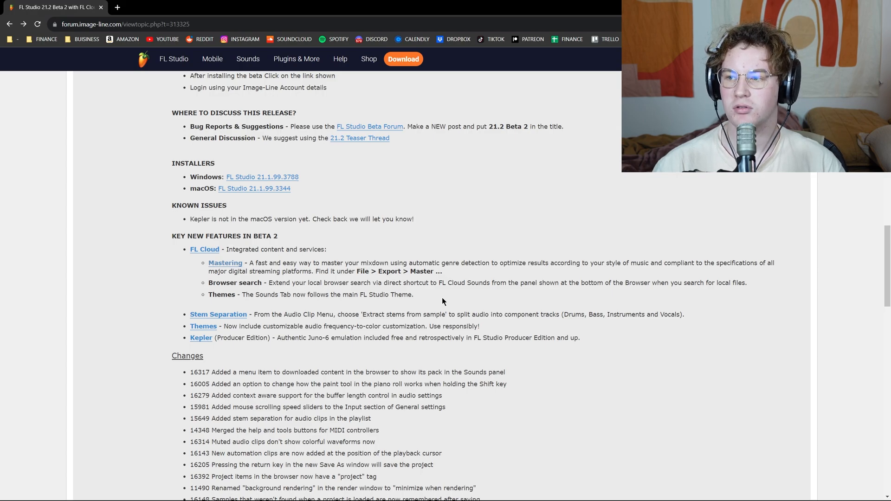
mouse_move(388, 283)
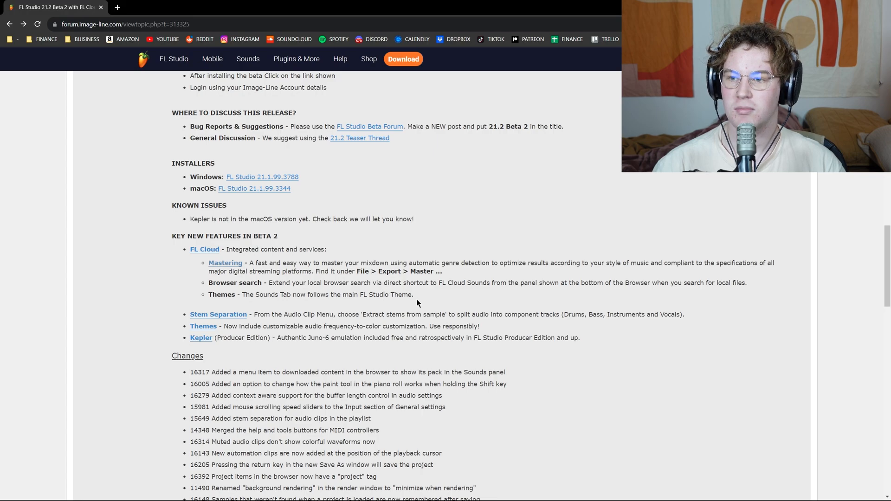
drag(295, 295, 414, 294)
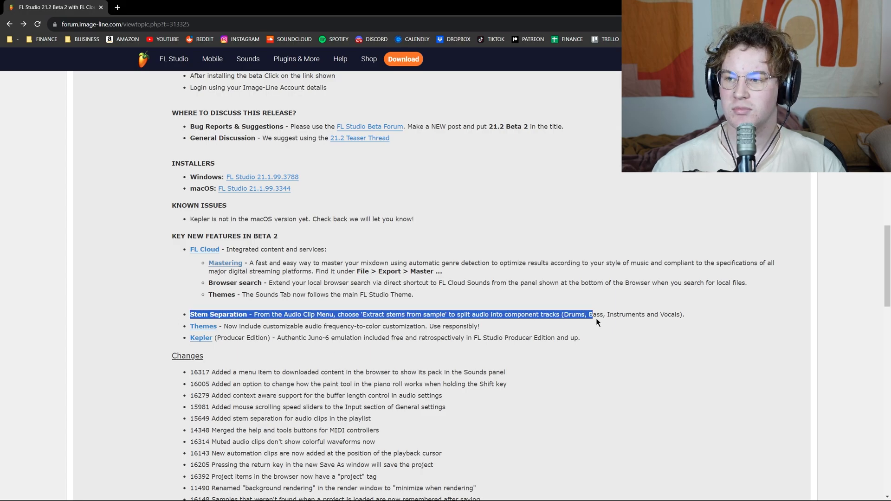
drag(591, 314, 307, 326)
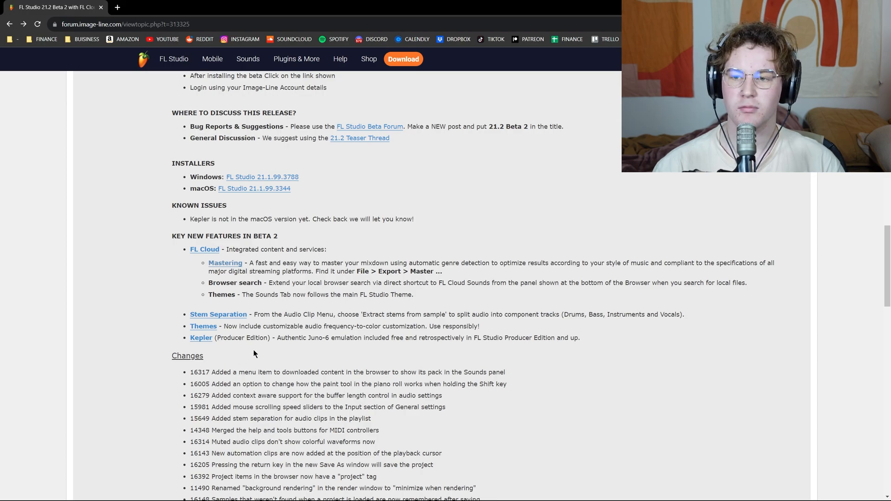
mouse_move(198, 290)
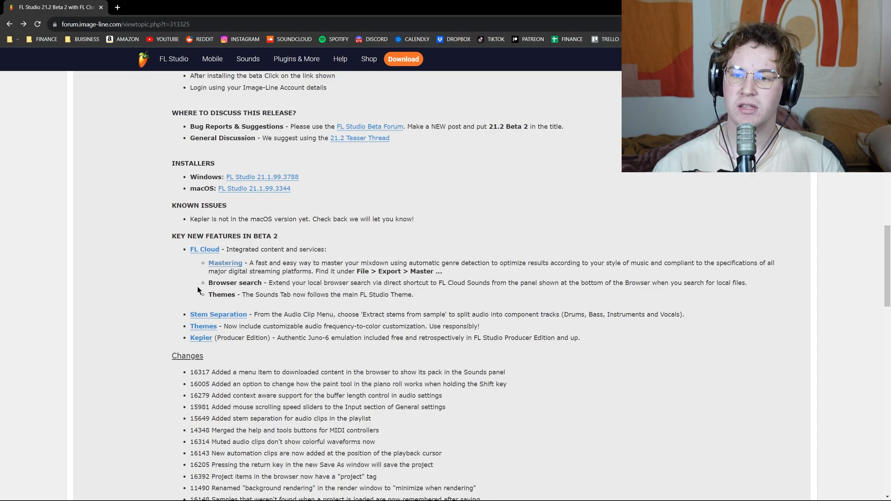
drag(285, 337, 341, 338)
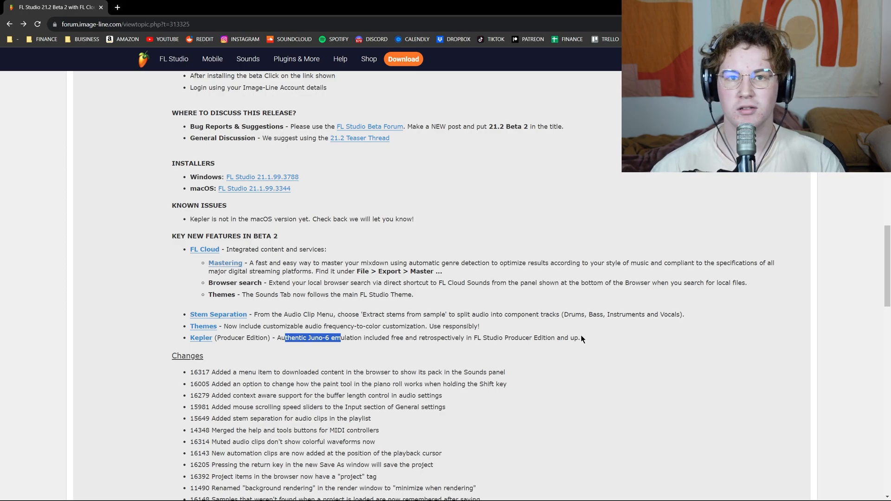
mouse_move(358, 307)
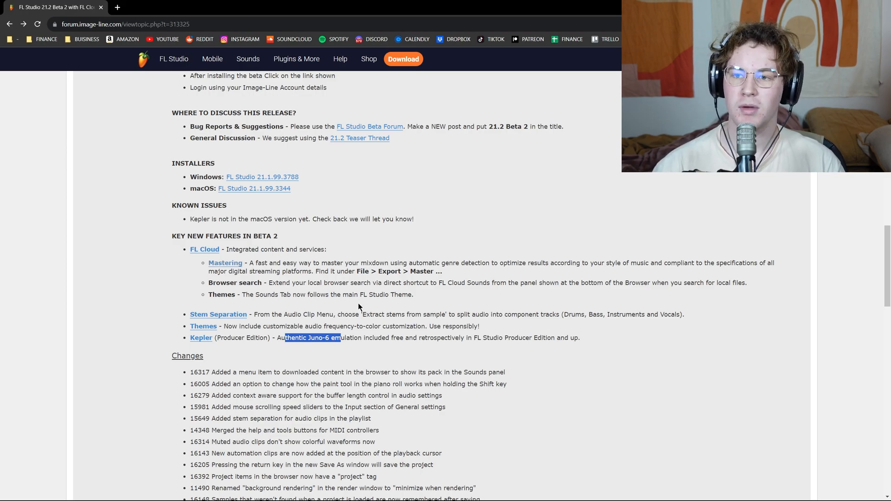
Scroll past the Changes list to the Bug fixes section of the release notes
scroll(down, 3)
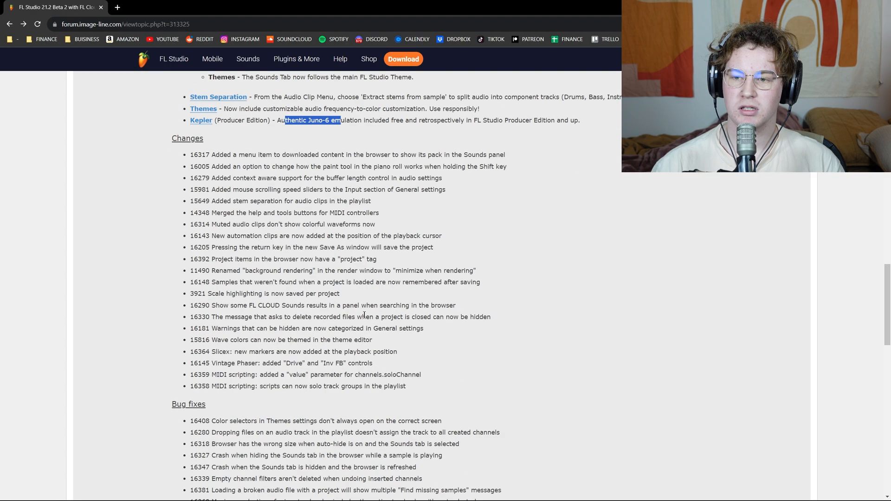
mouse_move(162, 169)
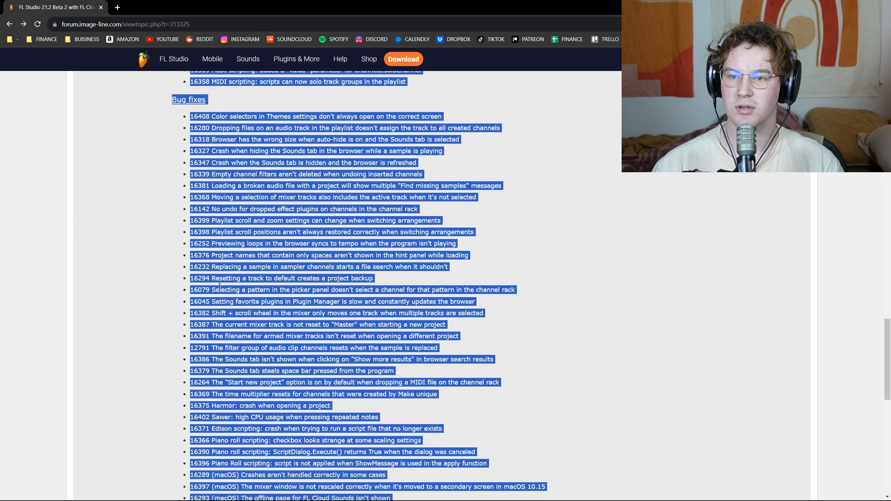
scroll(down, 3)
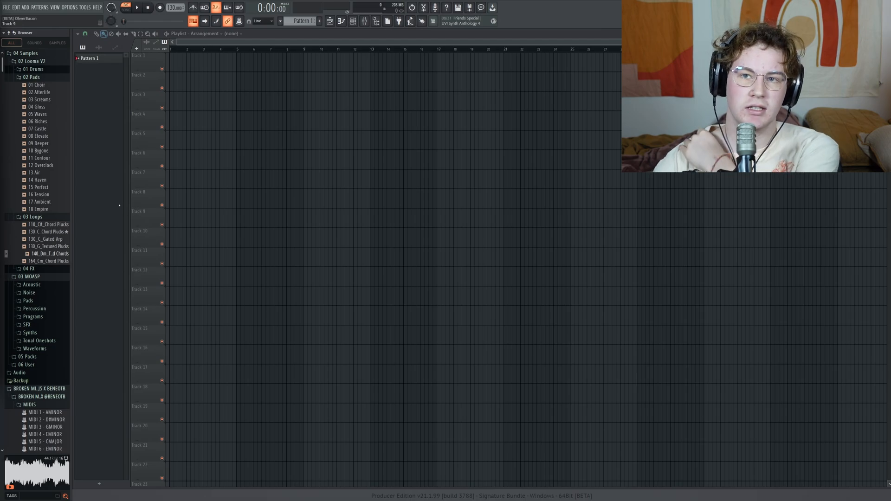
Activate the FL Cloud Sounds beta from the Browser's Sounds tab with Try FL Cloud
click(33, 42)
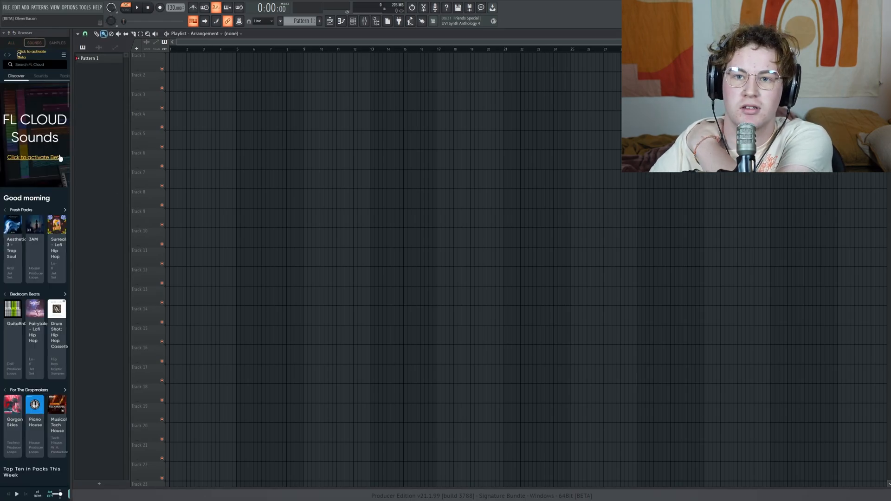
click(34, 157)
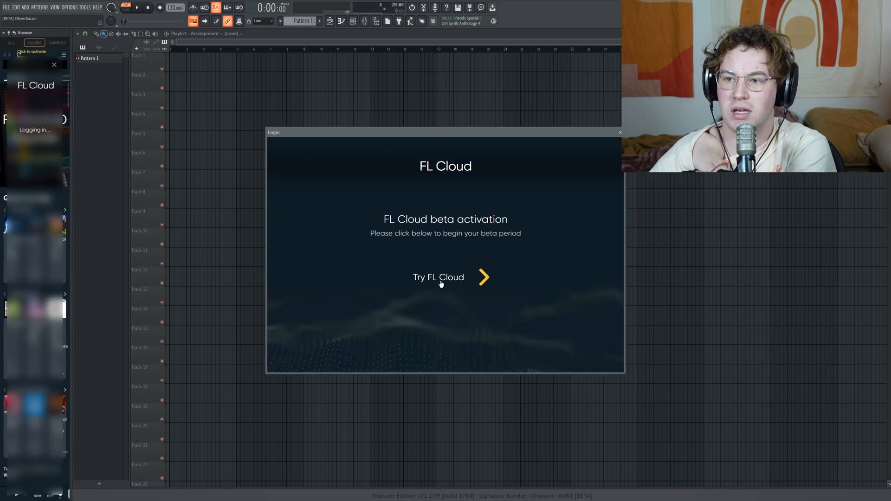
click(437, 277)
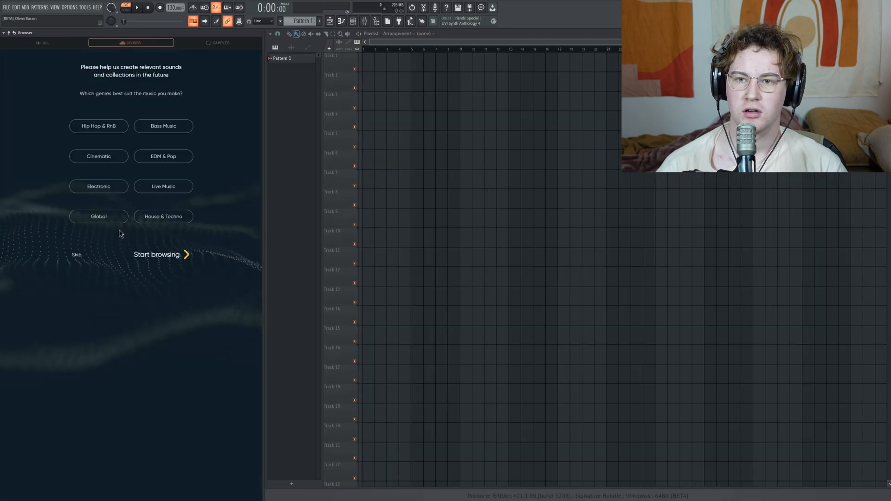
mouse_move(72, 271)
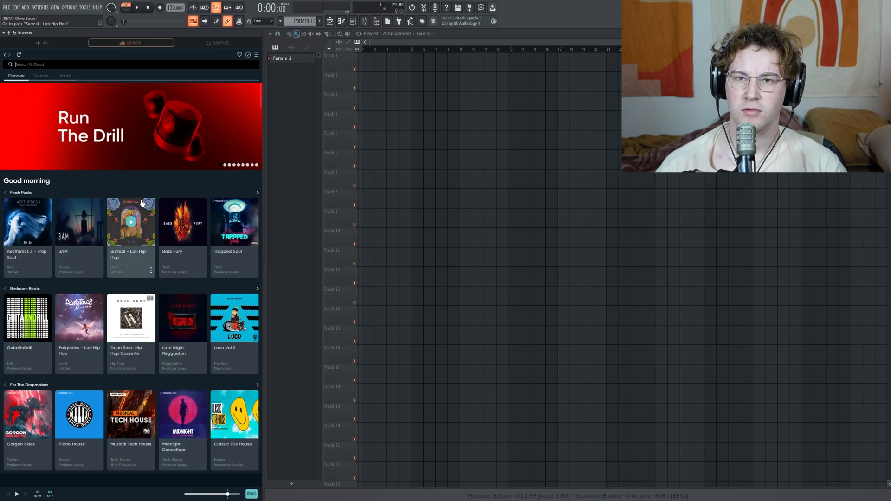
Search cloud sounds for 'drum loop', acquire the melody loop, and preview a drum loop
text(drum loop)
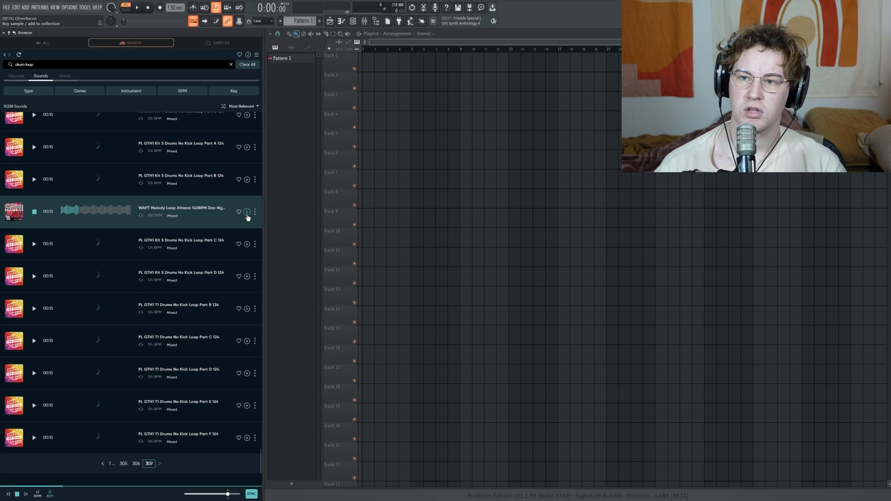
click(246, 212)
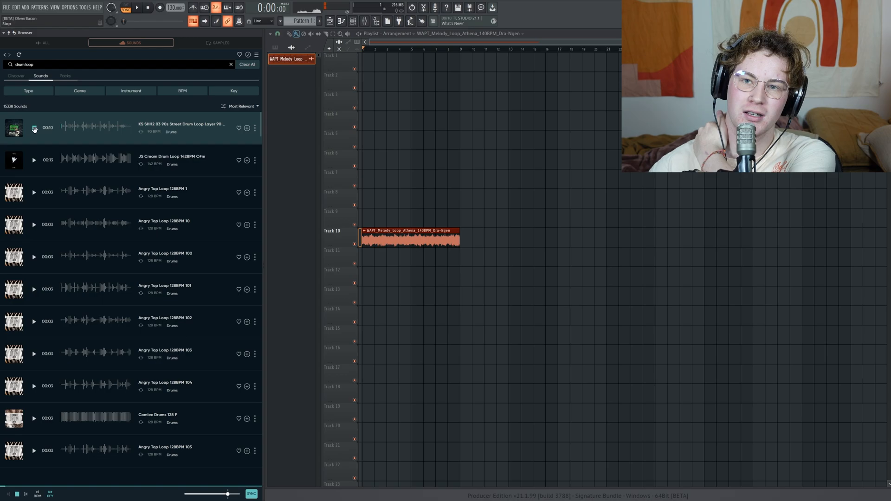
click(34, 128)
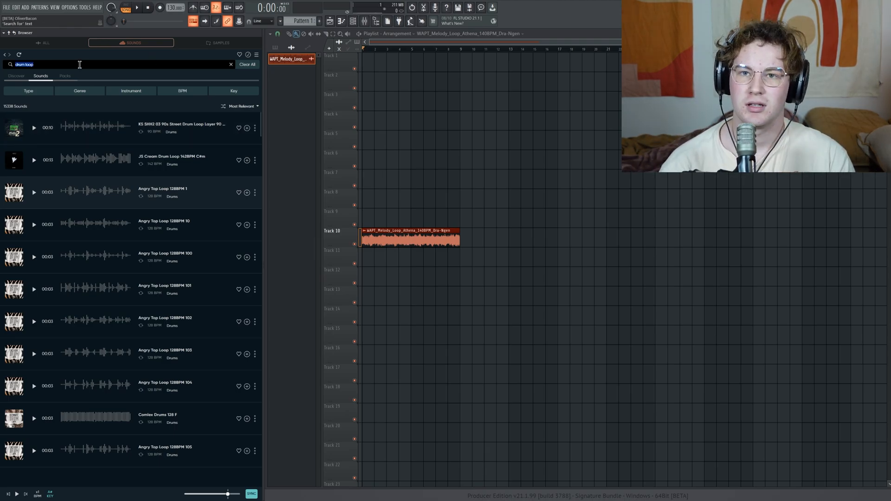
Search the cloud sounds for 'pad' and audition one of the pad results
text(pod)
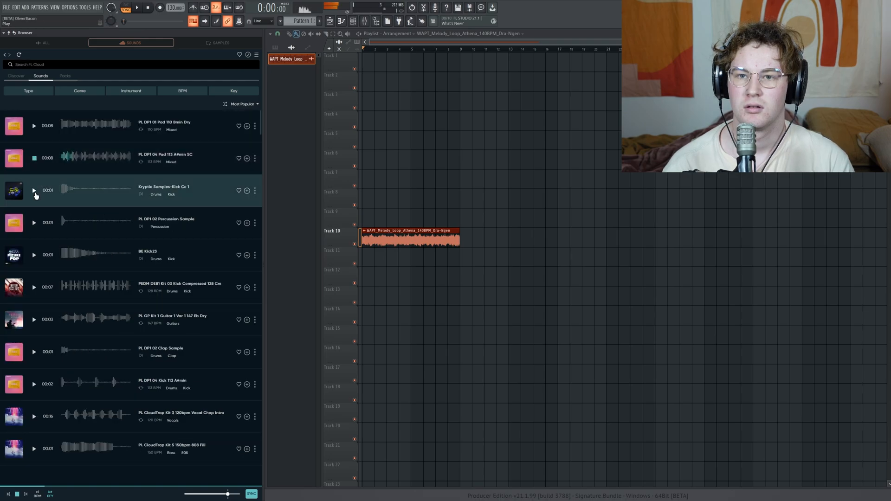
text(pad)
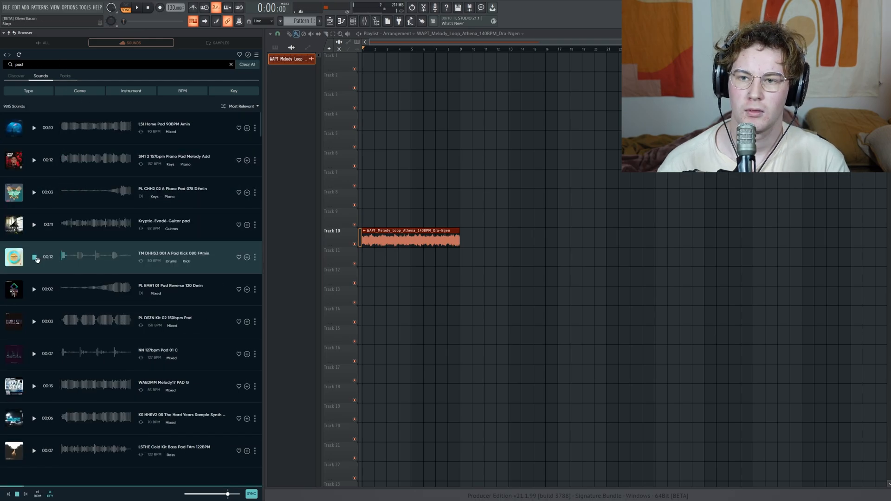
scroll(down, 3)
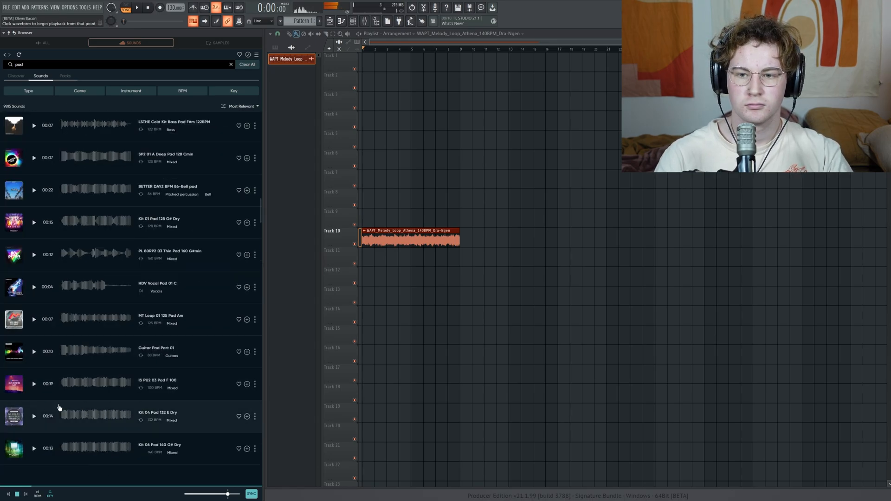
click(50, 493)
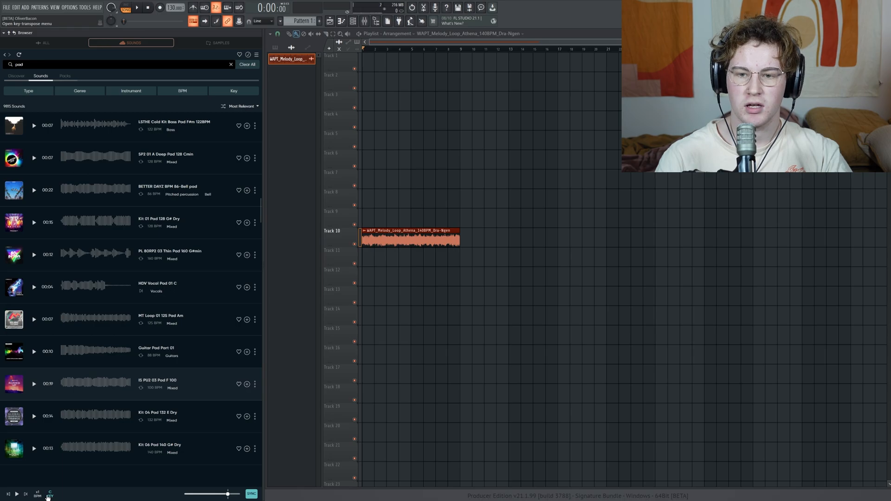
Try other tempos, answer the restretch prompts, and return the project to 130 BPM
click(38, 493)
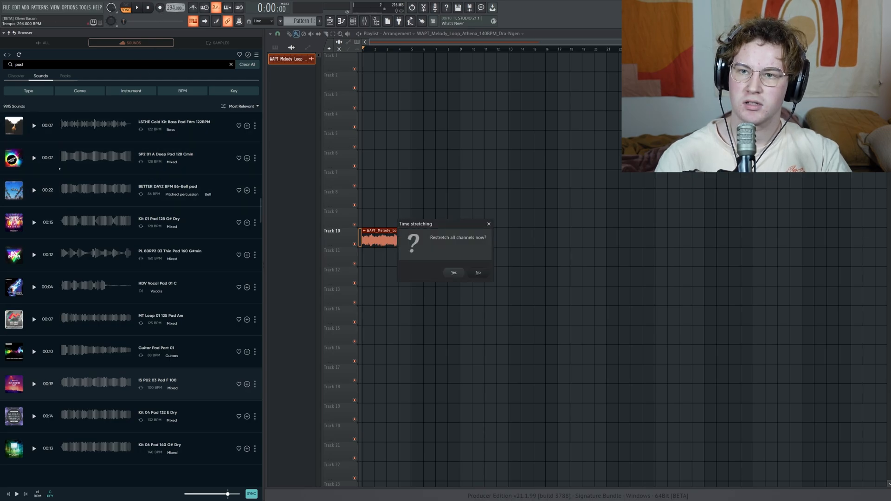
click(453, 273)
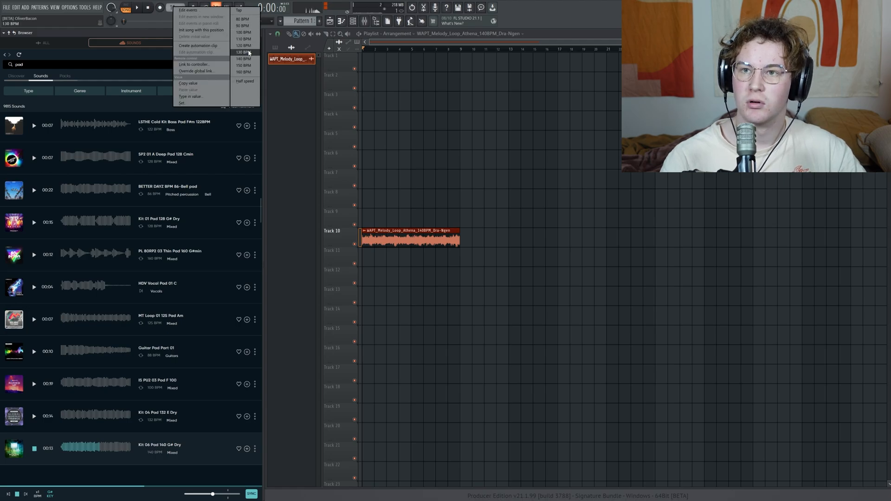
click(243, 51)
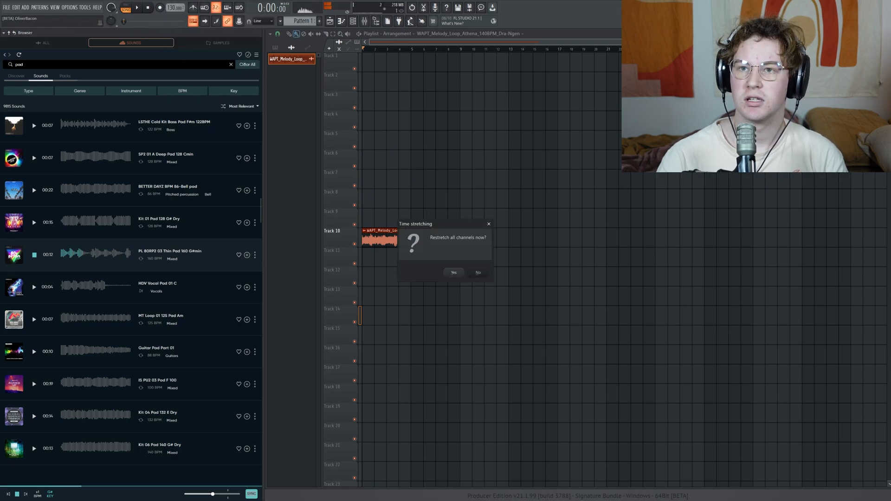
click(478, 272)
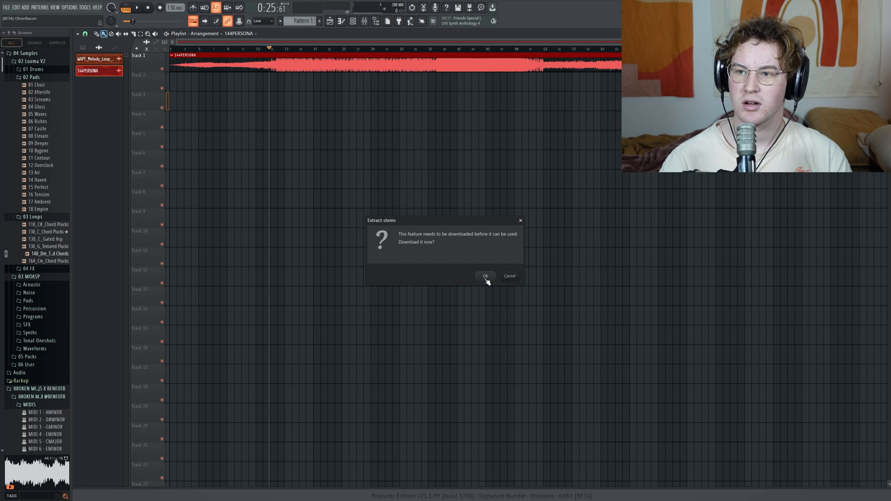
Download the stem extraction feature and set When done to Mute source track
click(509, 276)
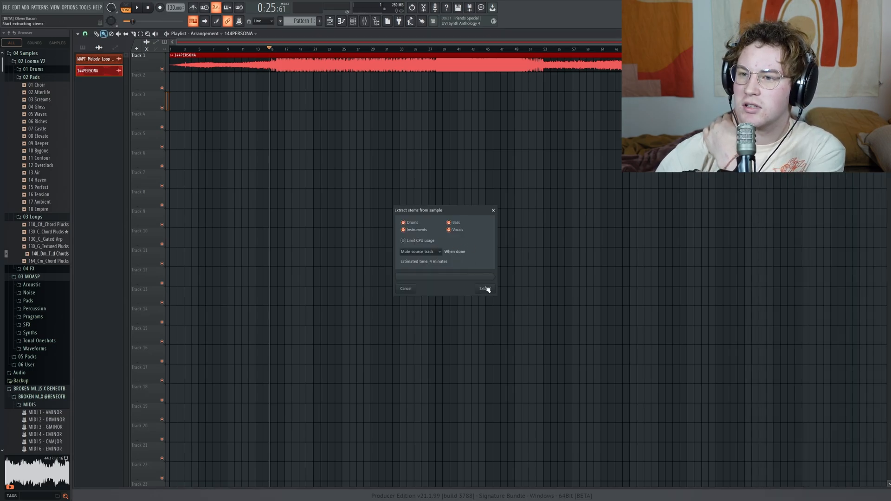
click(418, 252)
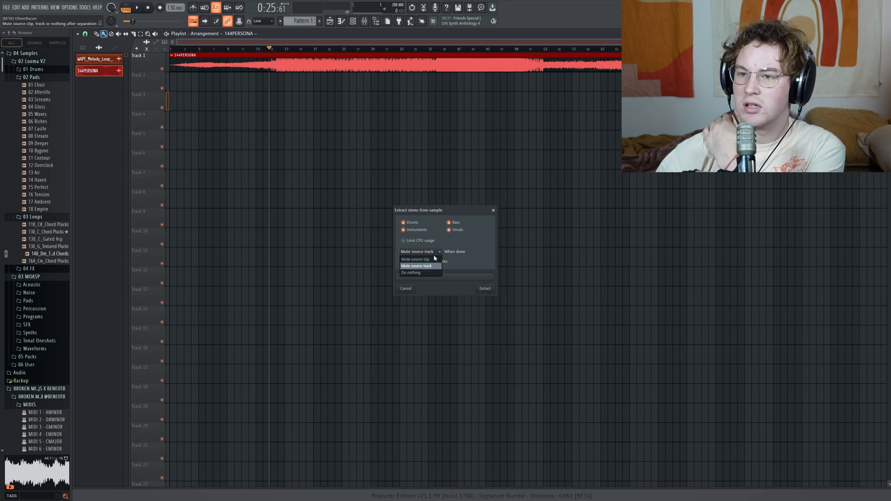
click(484, 288)
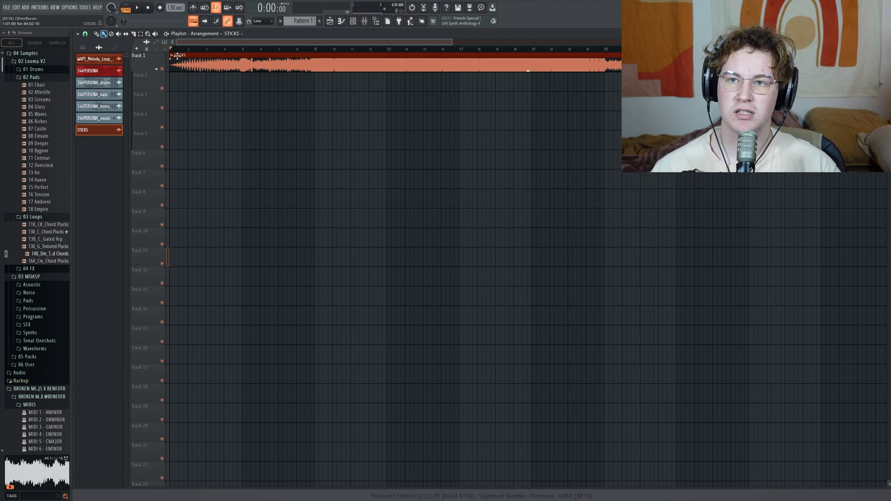
Open Extract stems from sample on the STICKS clip and deselect Vocals
right_click(176, 56)
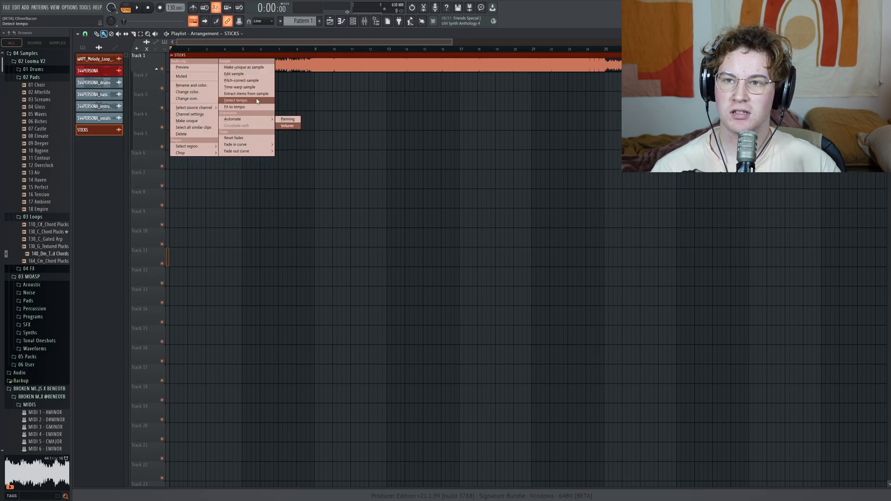
click(245, 93)
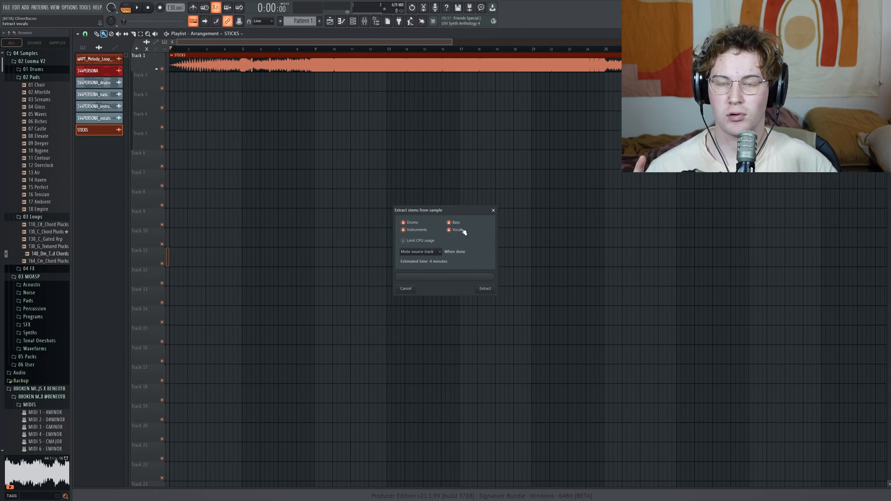
click(485, 288)
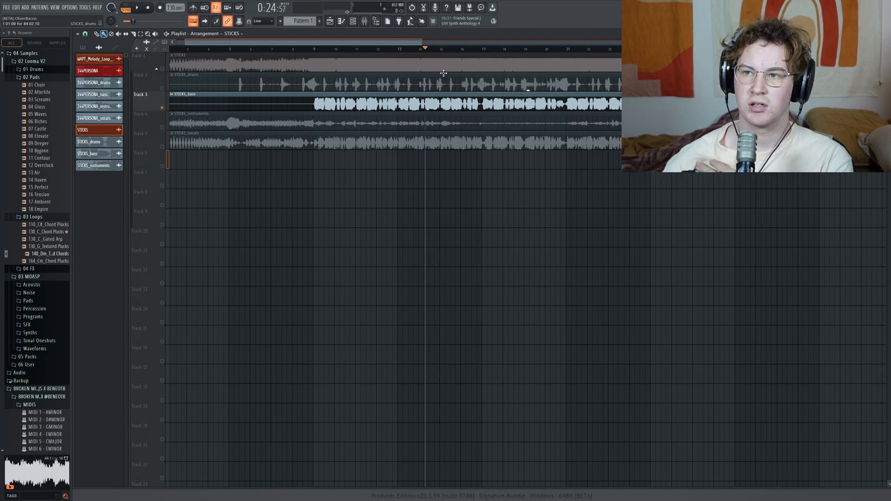
Solo the original STICKS track to compare it against its extracted stems
click(165, 62)
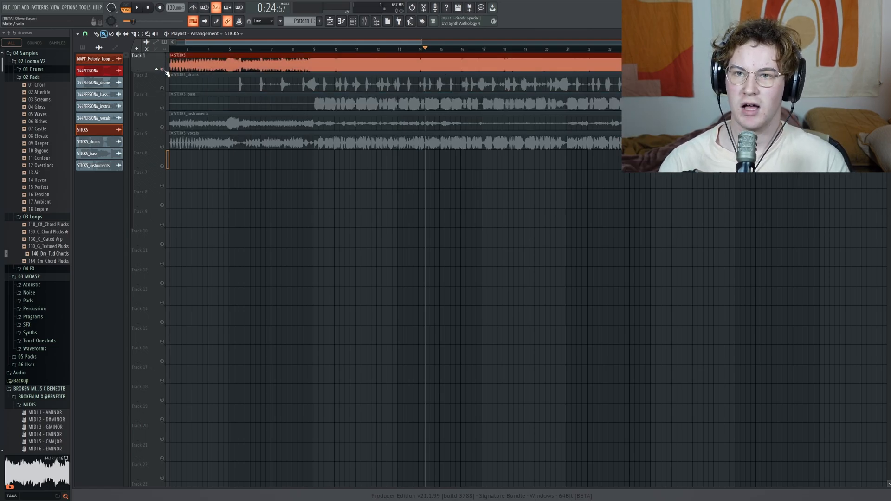
click(136, 7)
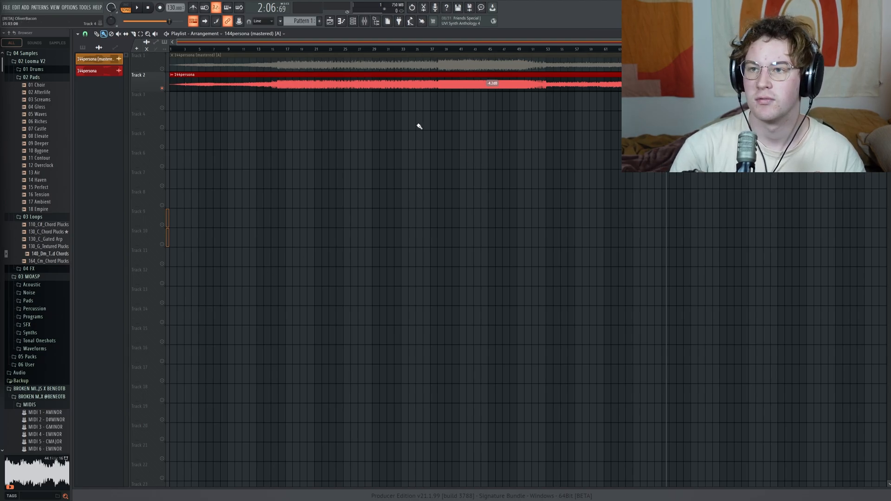
Play the mastered 144persona on Track 1 against the original mix on Track 2
click(284, 49)
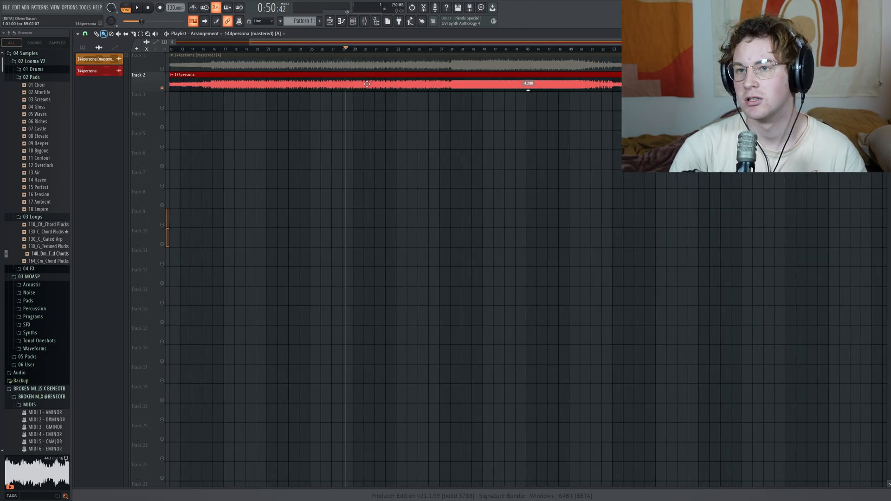
click(136, 8)
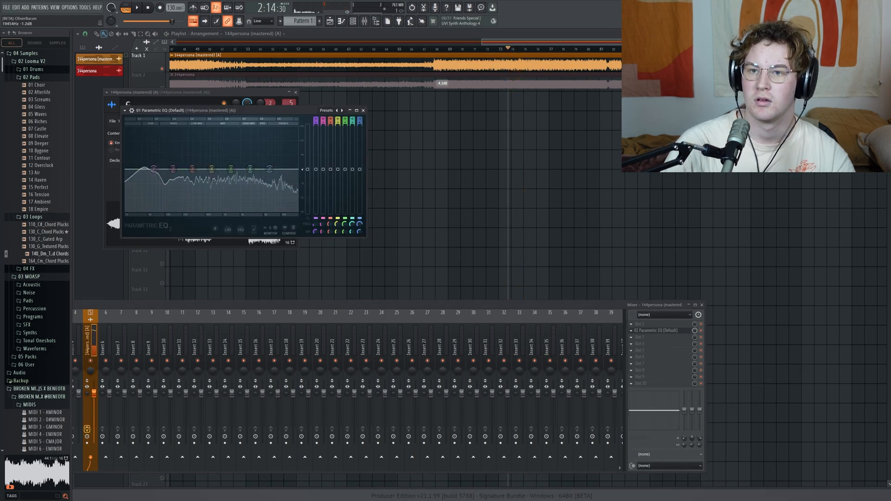
Reopen the mastered 144persona track's Parametric EQ, now showing several boosted and cut bands
drag(232, 169, 248, 170)
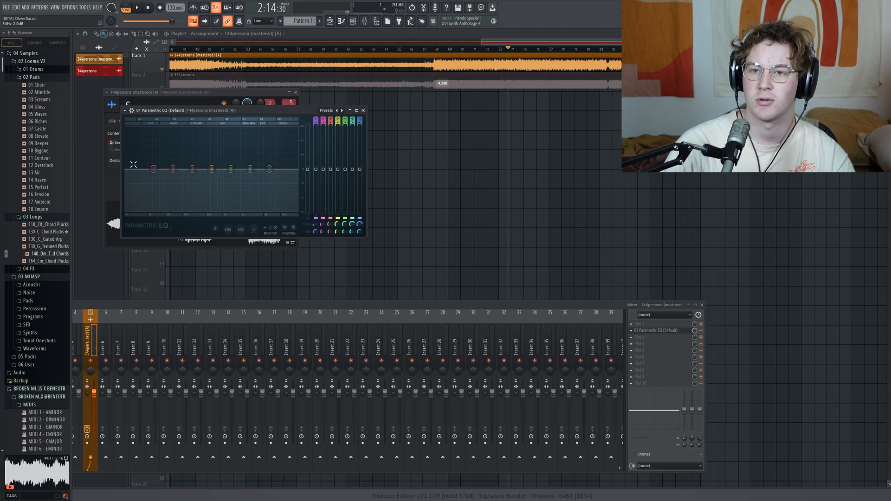
drag(244, 168, 245, 154)
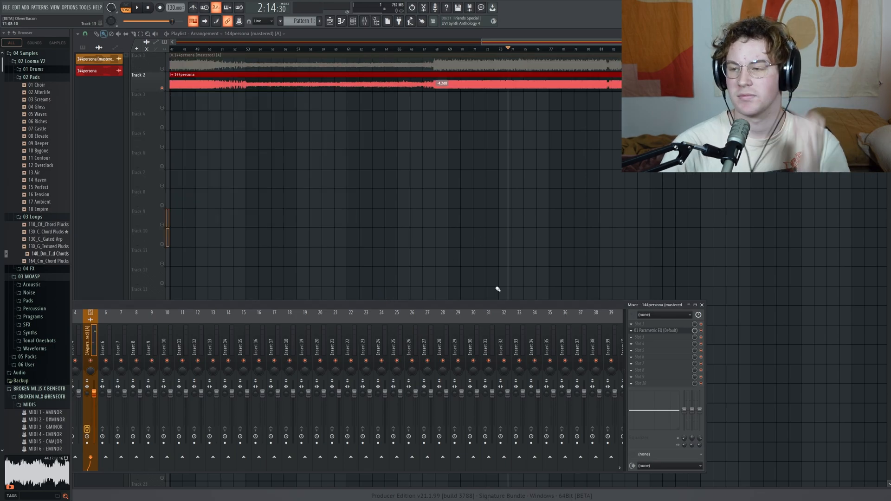
click(656, 330)
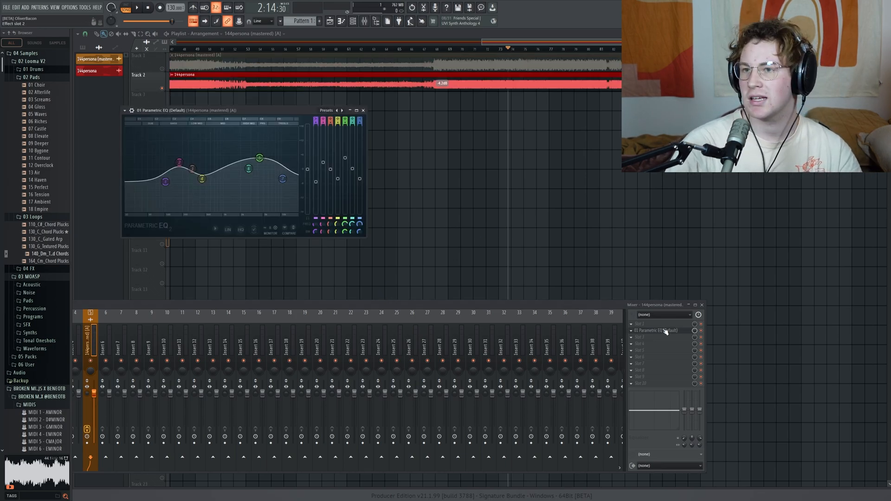